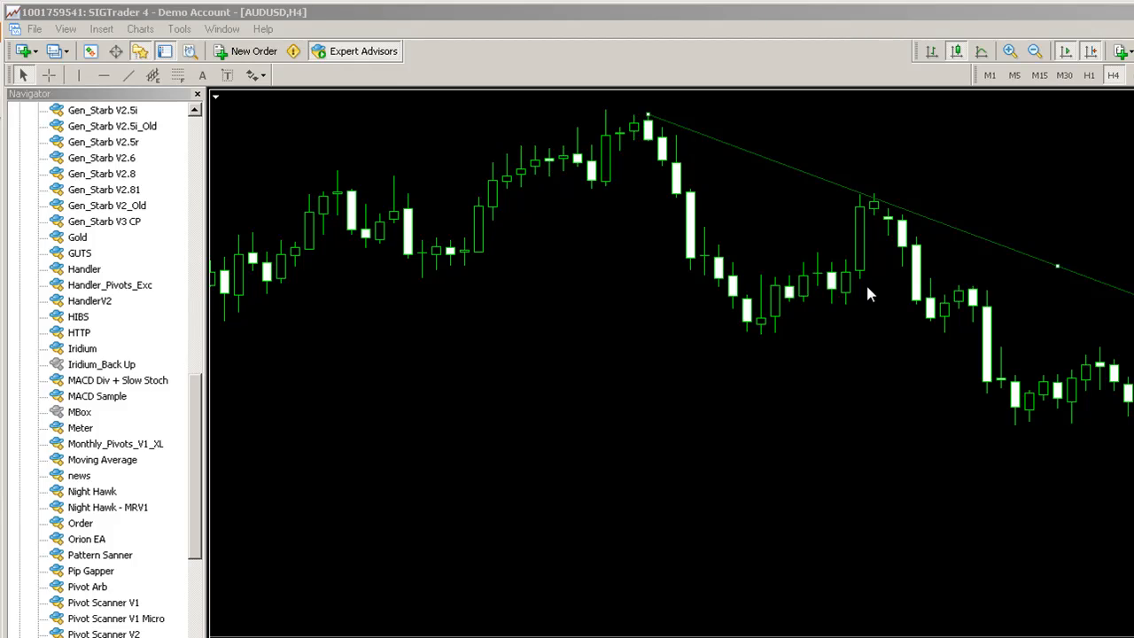
{"action": "mouse_move", "coordinate": [982, 234]}
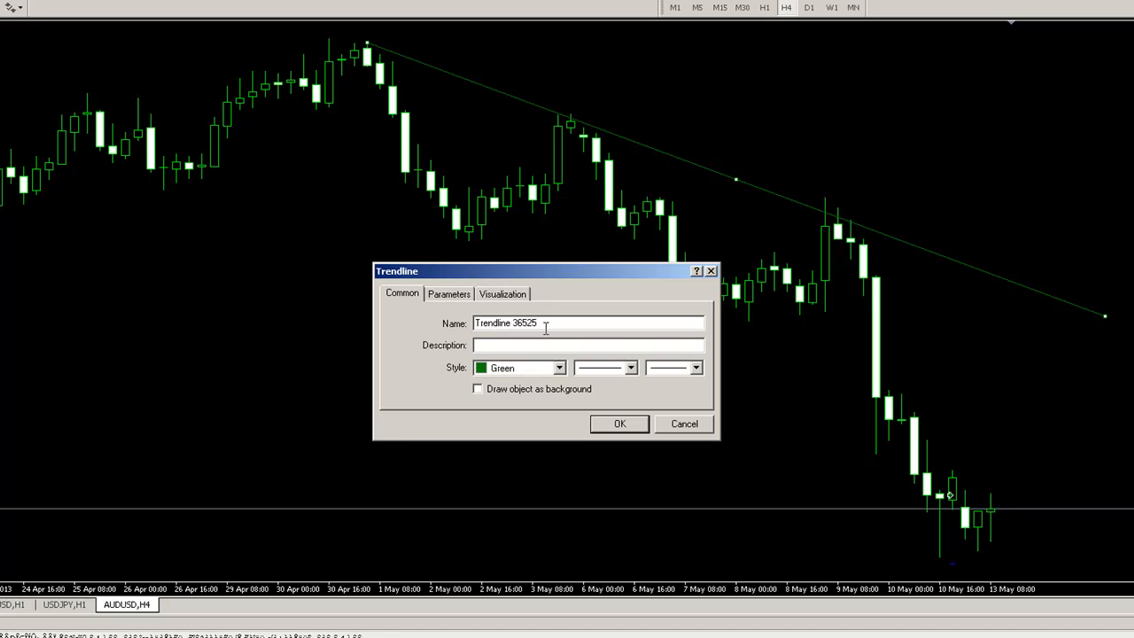
Draft a sell description with start and 'close 10' values, then backspace it away.
{"action": "type", "text": "sell"}
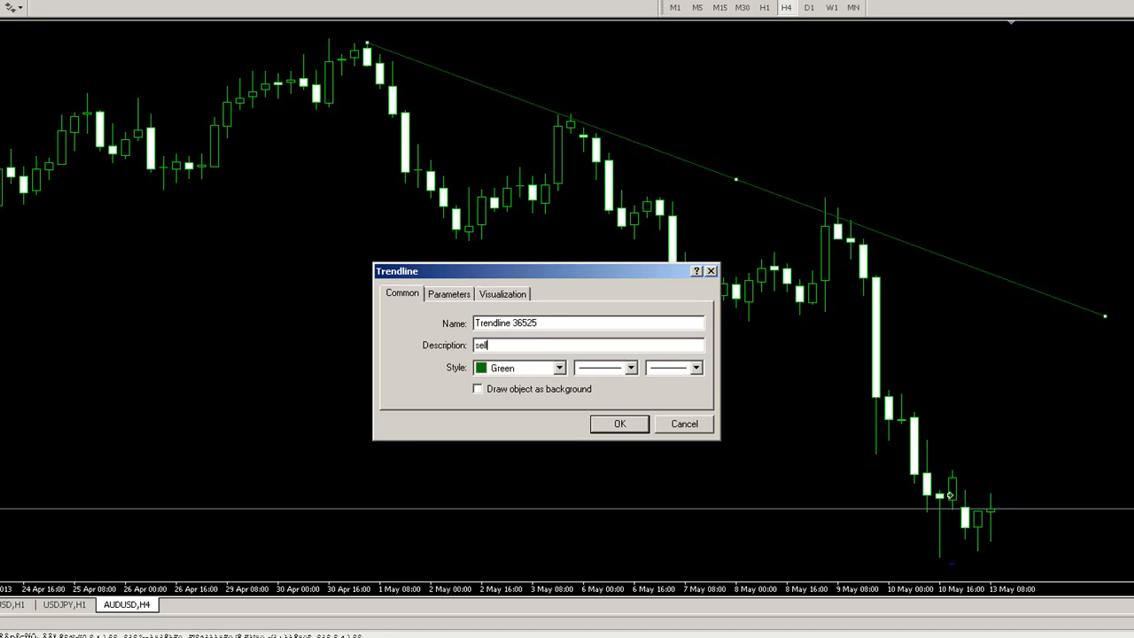
{"action": "type", "text": "start 10 s"}
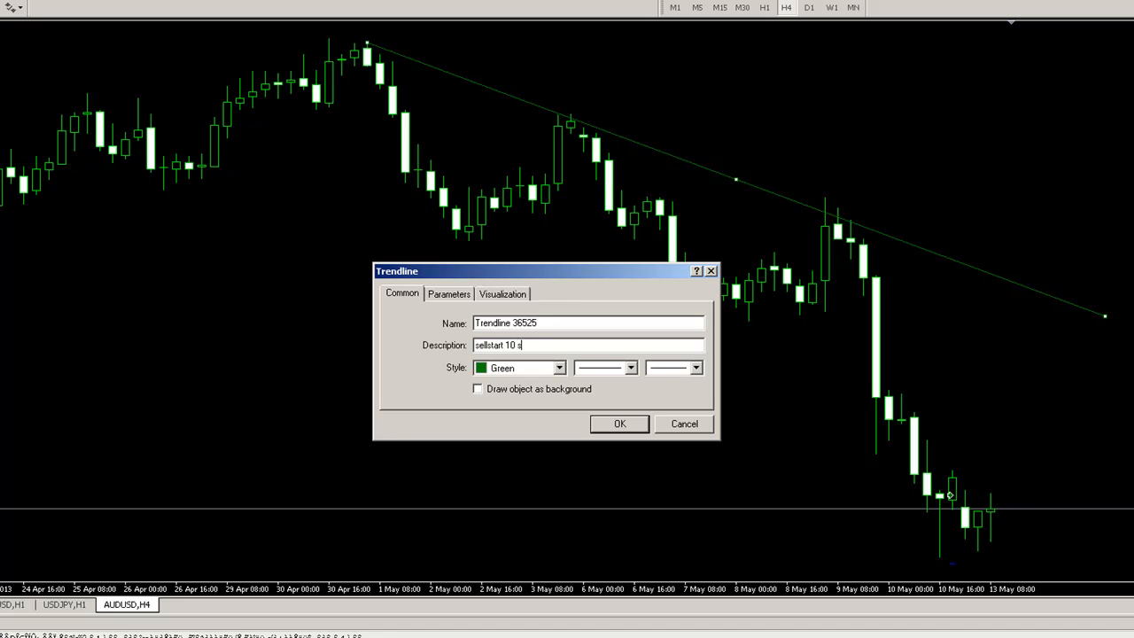
{"action": "type", "text": "ellslc"}
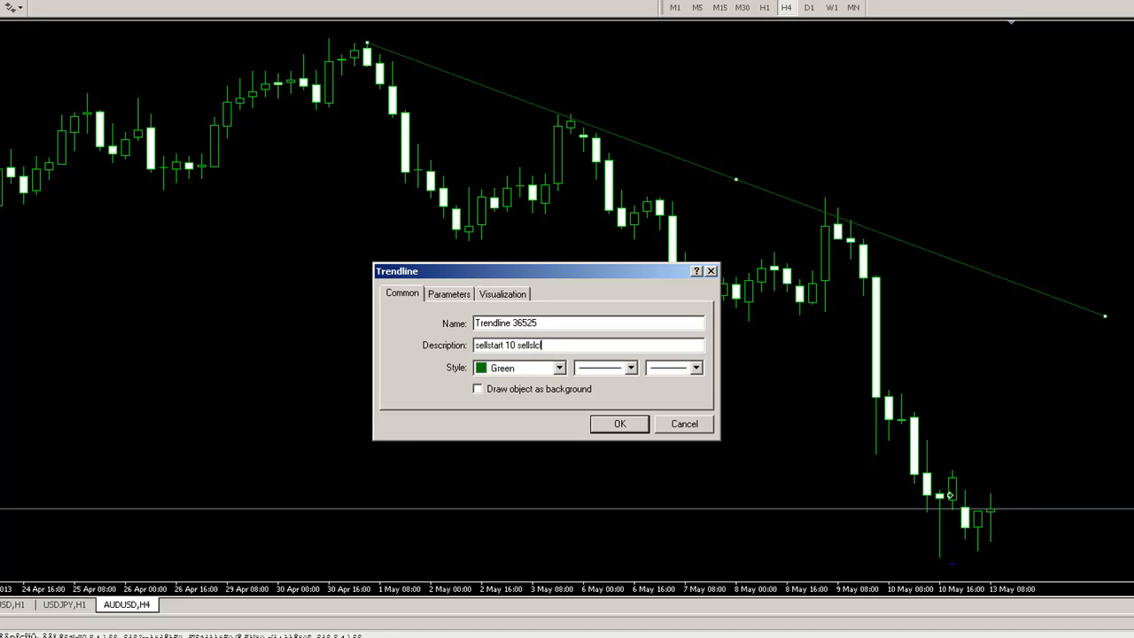
{"action": "type", "text": "close 10"}
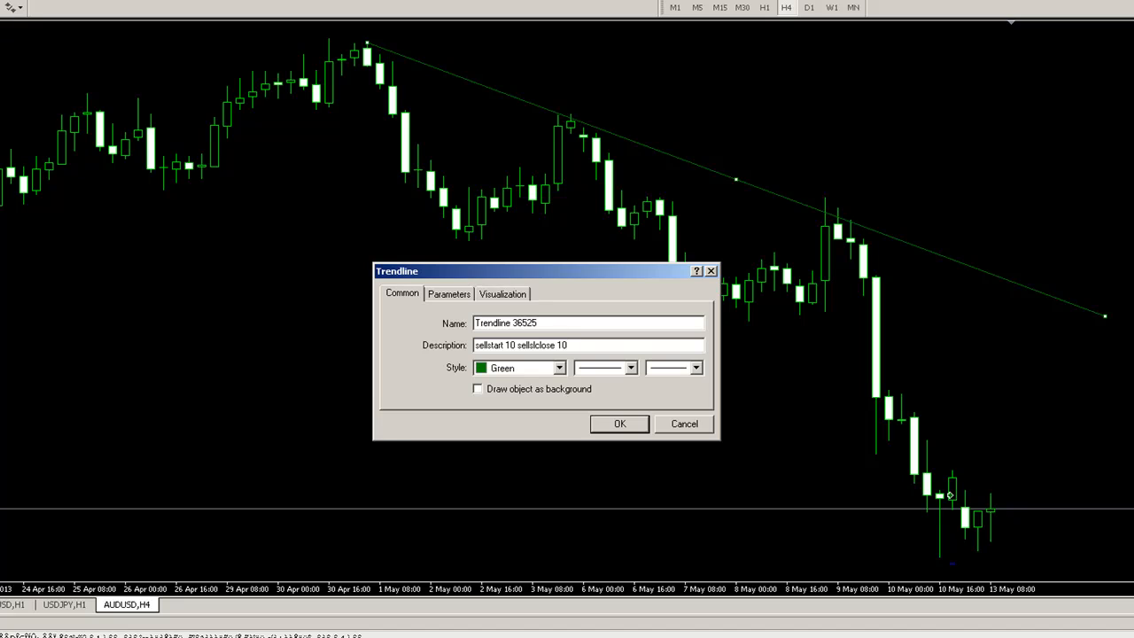
{"action": "type", "text": "sell ass 20"}
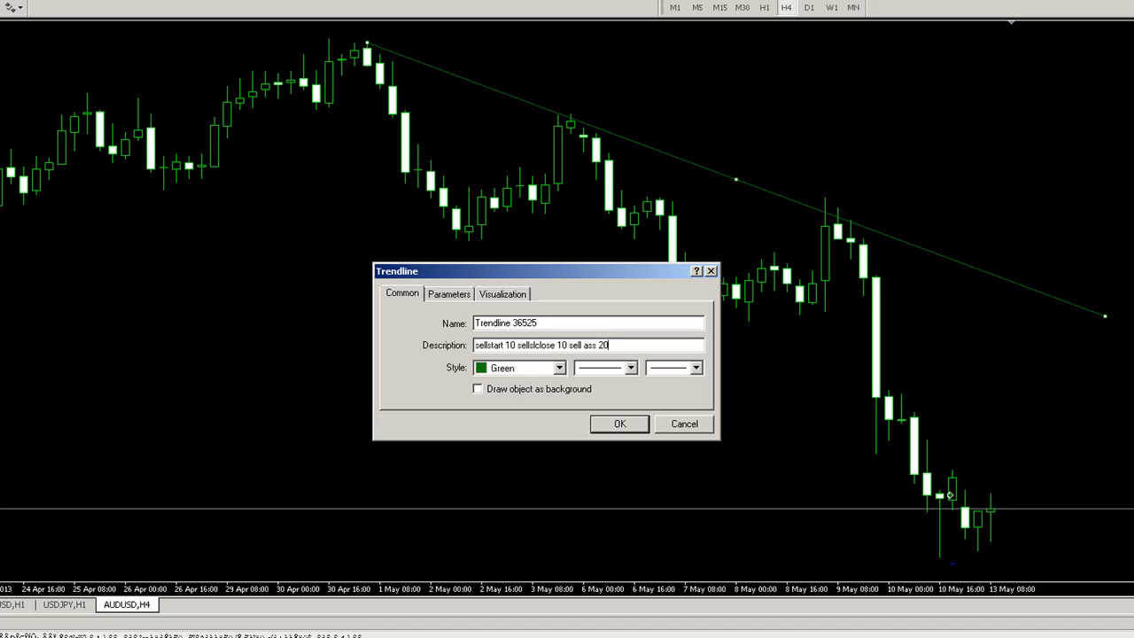
{"action": "key", "text": "BackSpace"}
{"action": "type", "text": "{Pa3"}
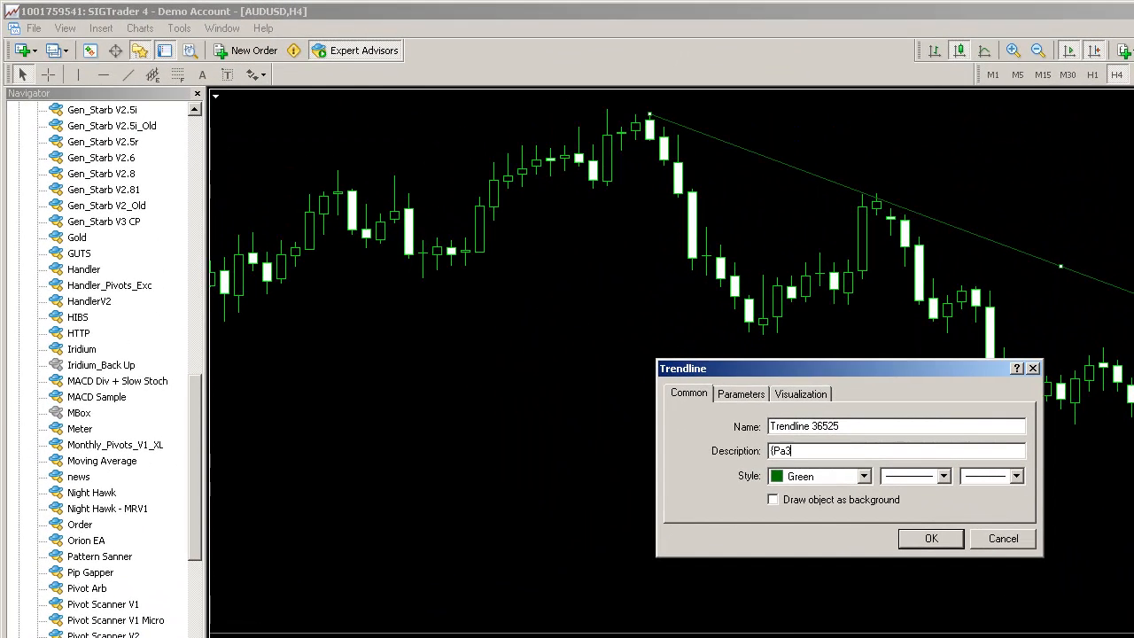
Describe the trendline as 'buy sl=20 lots=1.0' and confirm the properties.
{"action": "type", "text": "0"}
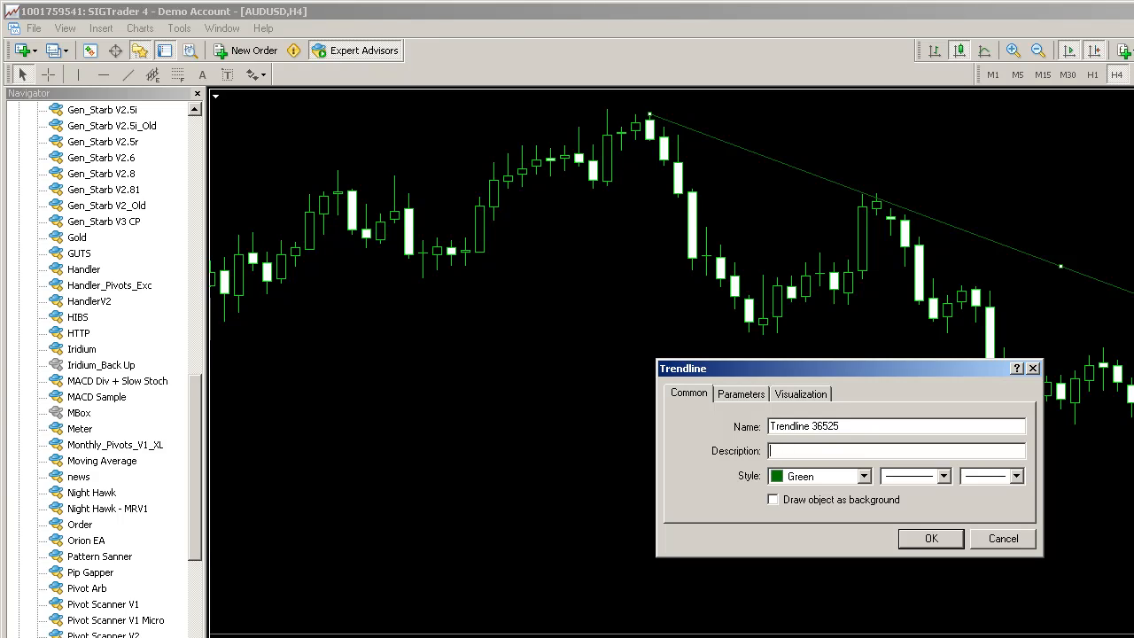
{"action": "type", "text": "buy"}
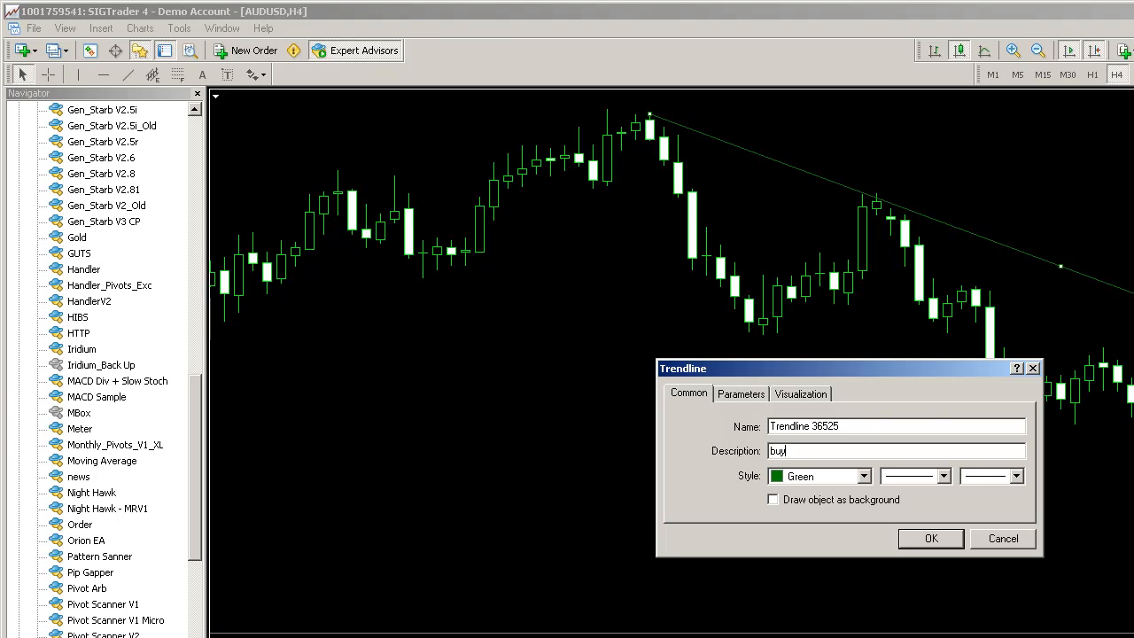
{"action": "type", "text": "sl=20 lots=1.0"}
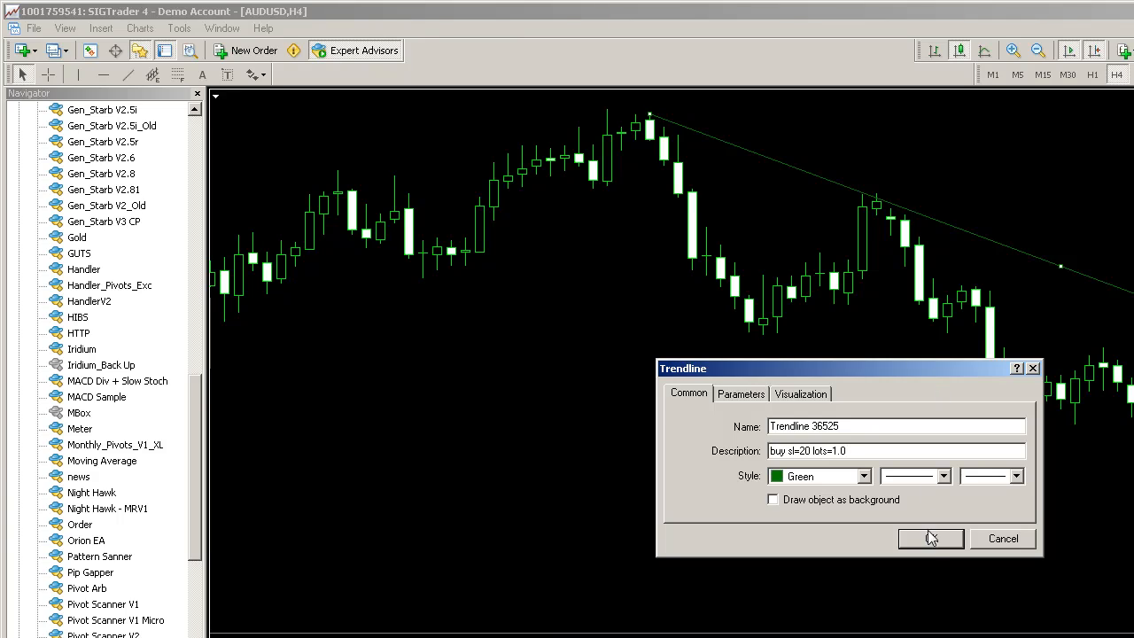
{"action": "left_click", "coordinate": [931, 539]}
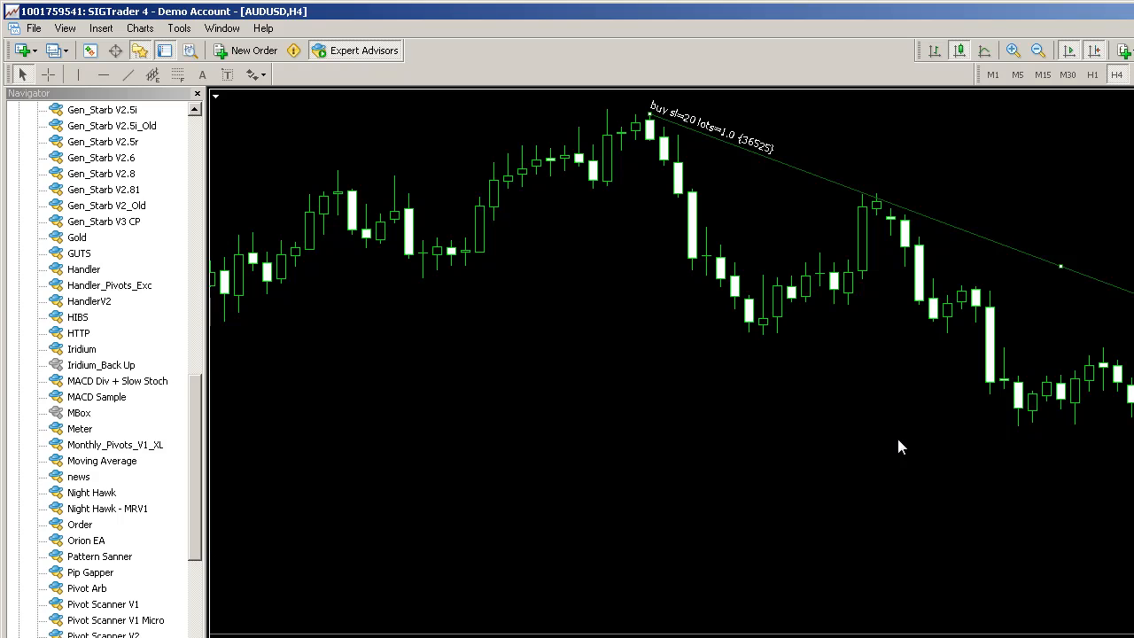
{"action": "mouse_move", "coordinate": [904, 426]}
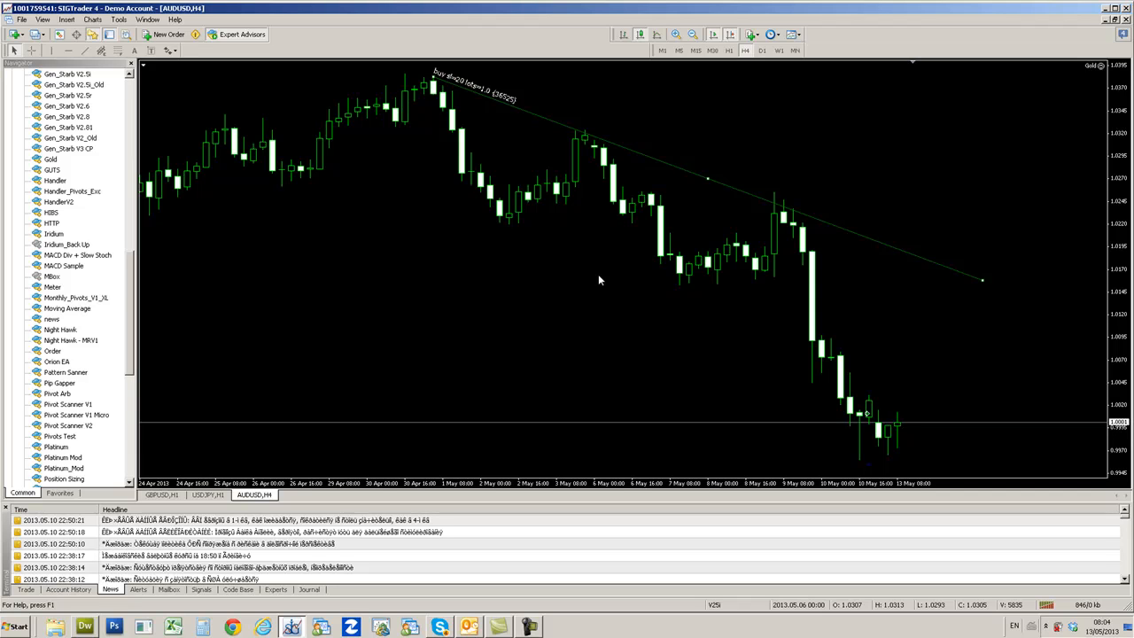
{"action": "mouse_move", "coordinate": [629, 183]}
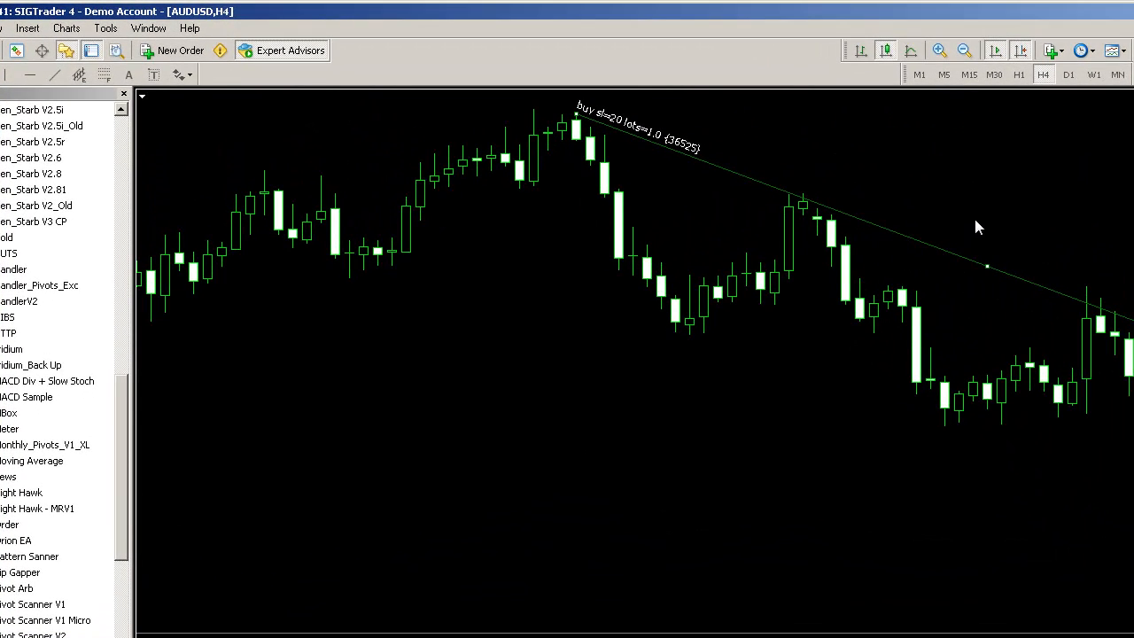
{"action": "mouse_move", "coordinate": [1072, 266]}
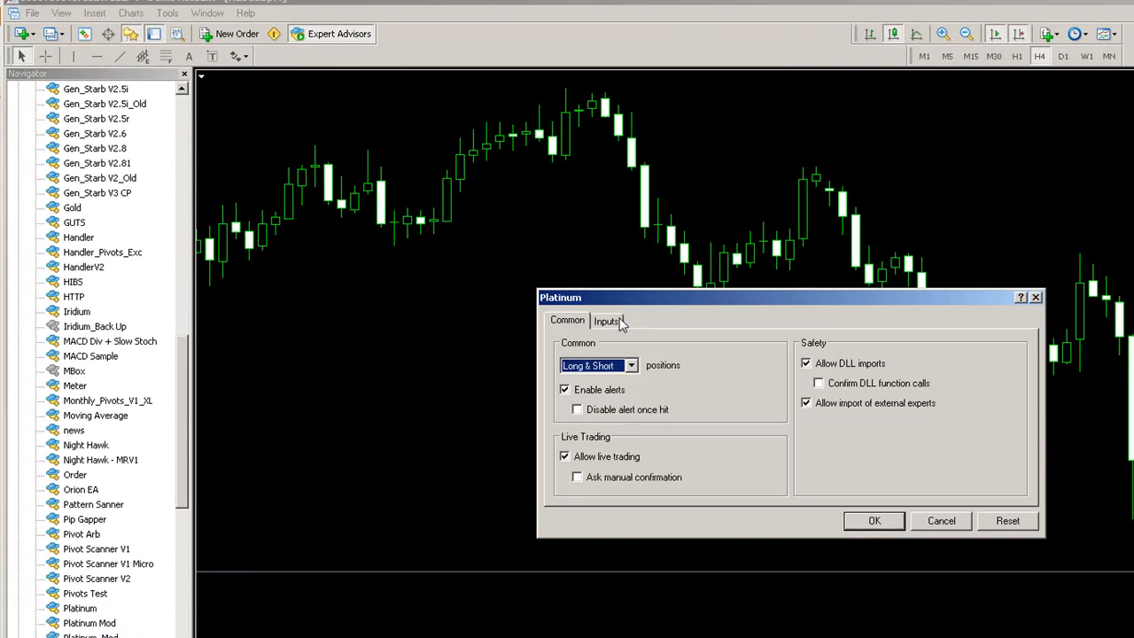
Attach the Platinum expert, draw a downward trendline across recent highs, and show the AlgoTrader panel.
{"action": "left_click", "coordinate": [874, 520]}
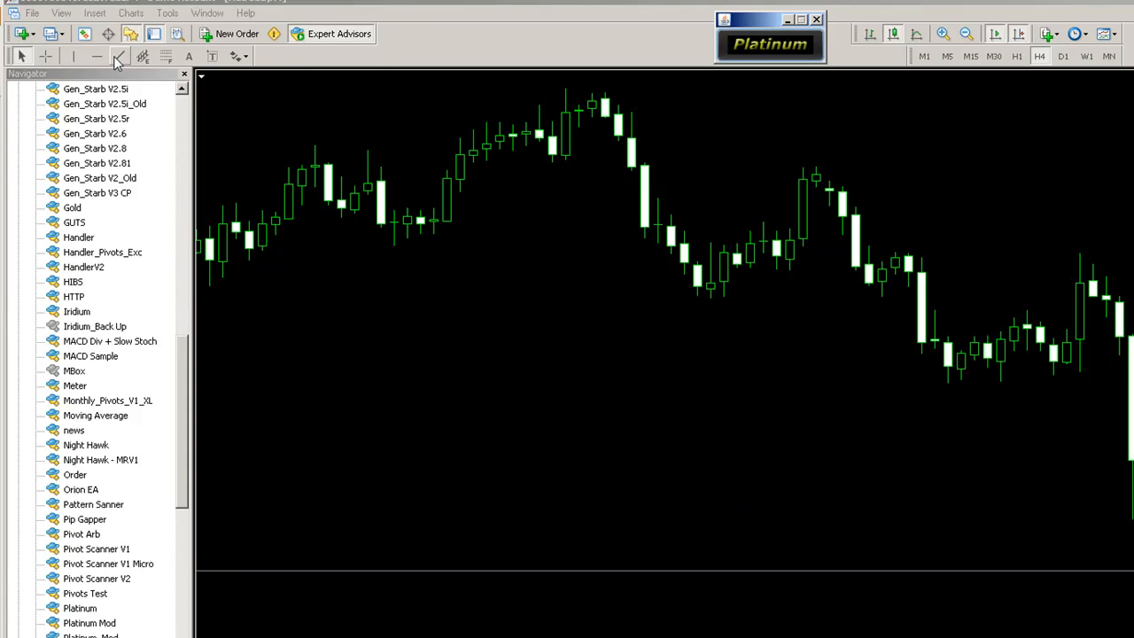
{"action": "left_click_drag", "start_coordinate": [501, 95], "coordinate": [965, 247]}
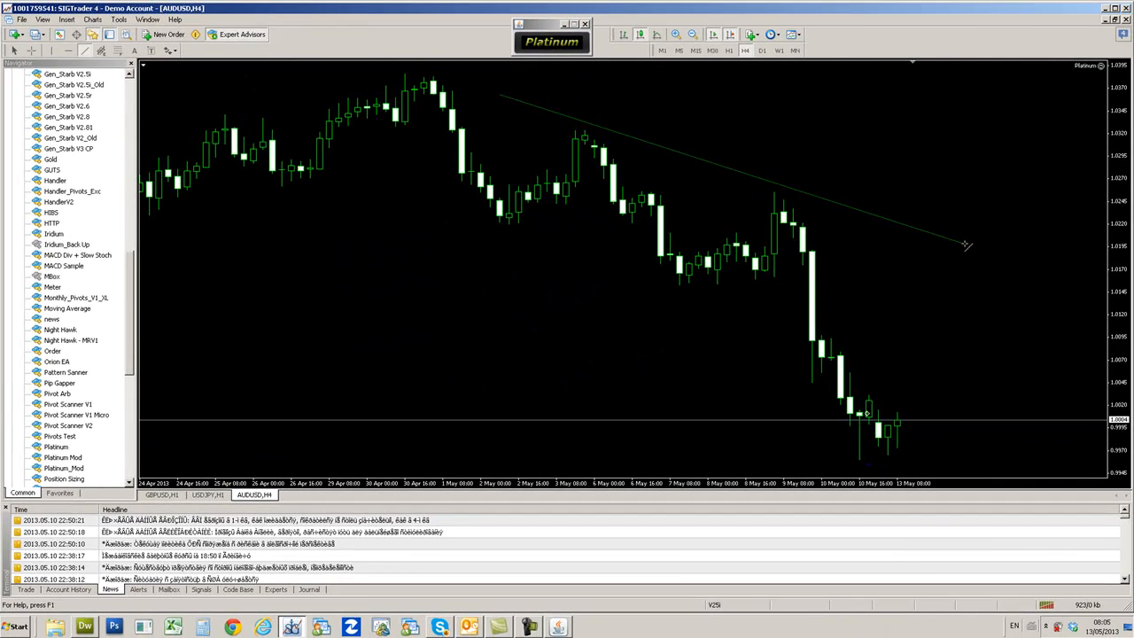
{"action": "left_click", "coordinate": [551, 41]}
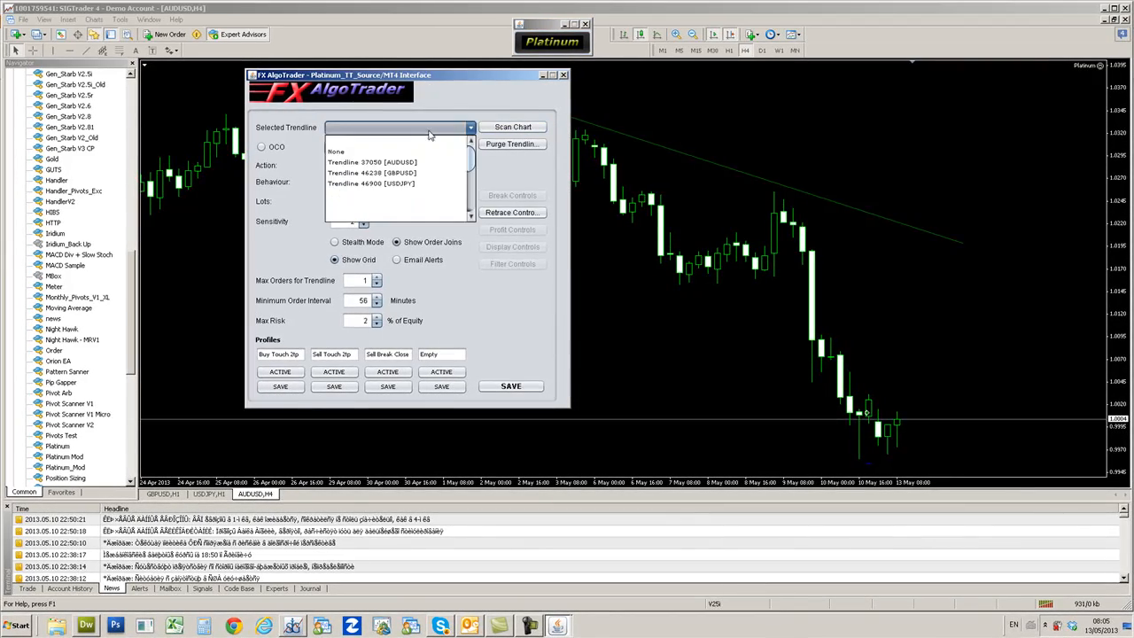
Make trendline 37050 [AUDUSD] a Sell Touch order with 0.1 lots.
{"action": "left_click", "coordinate": [372, 162]}
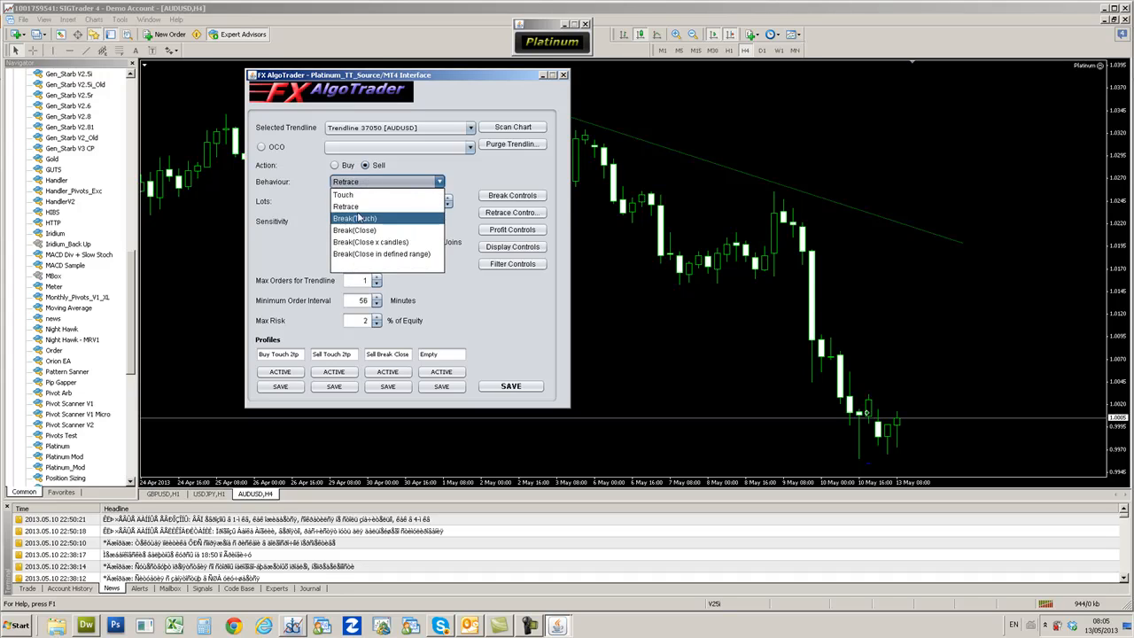
{"action": "left_click", "coordinate": [342, 194]}
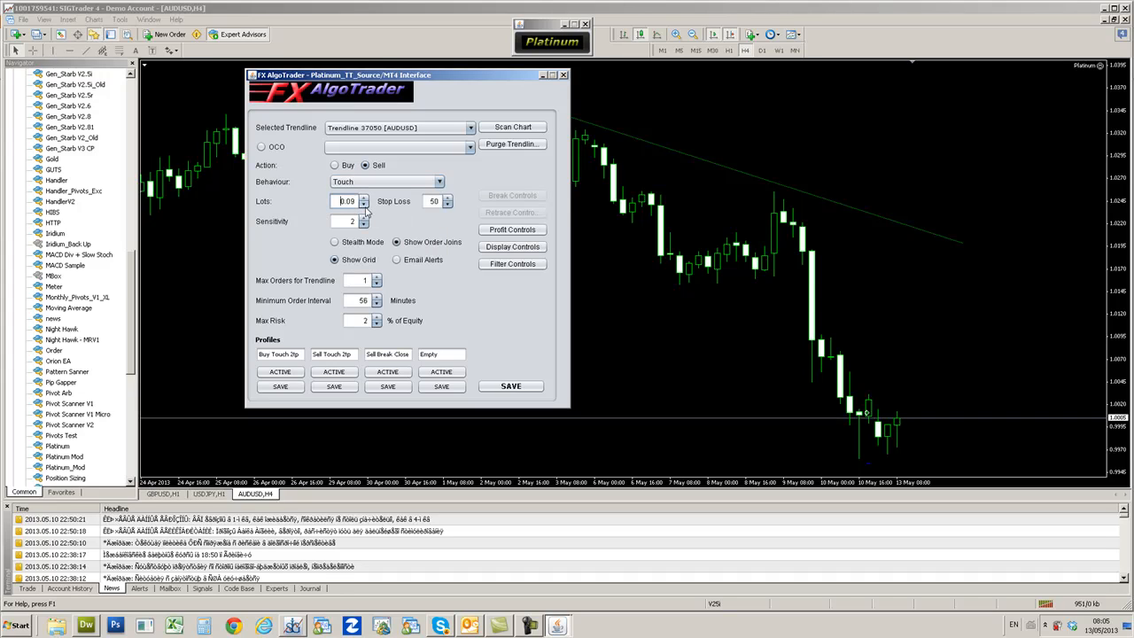
{"action": "left_click", "coordinate": [362, 197]}
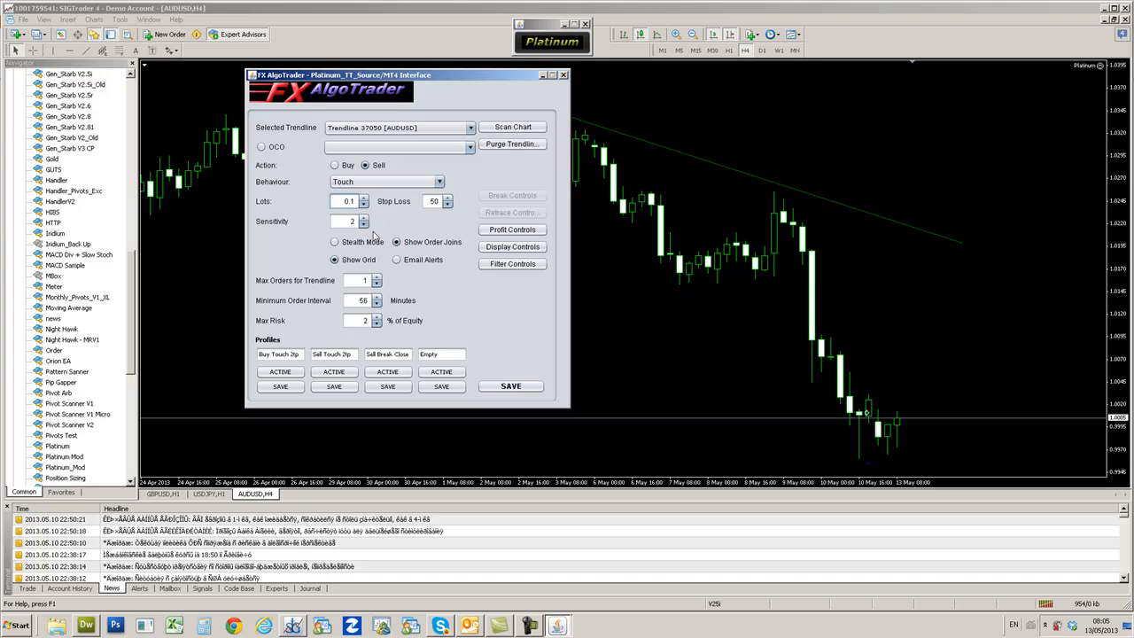
{"action": "left_click", "coordinate": [334, 371]}
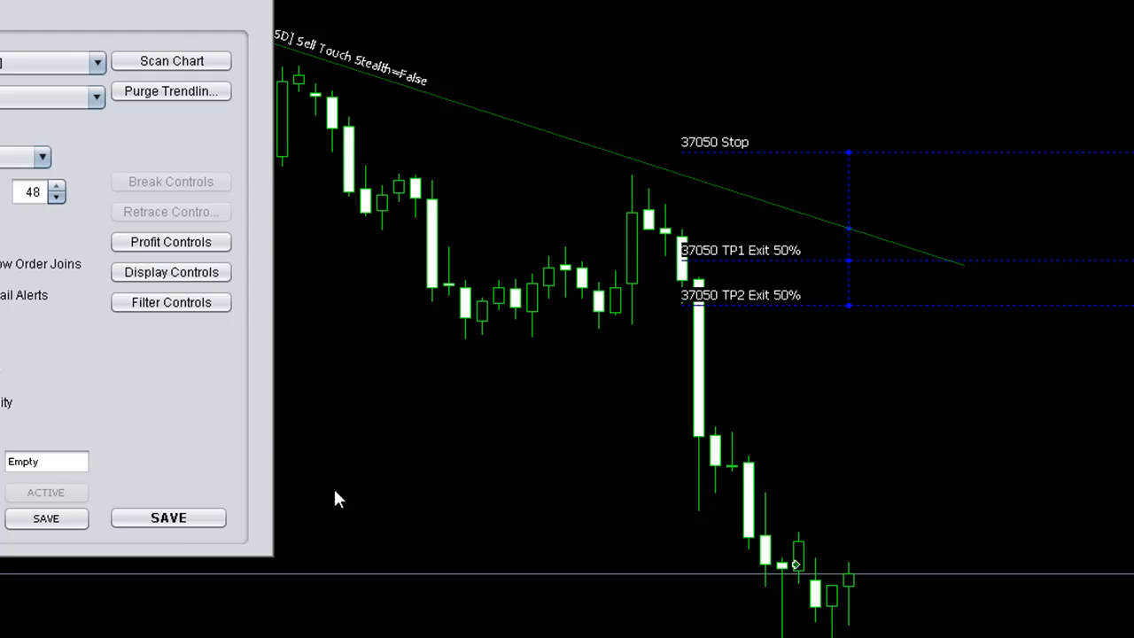
{"action": "mouse_move", "coordinate": [352, 483]}
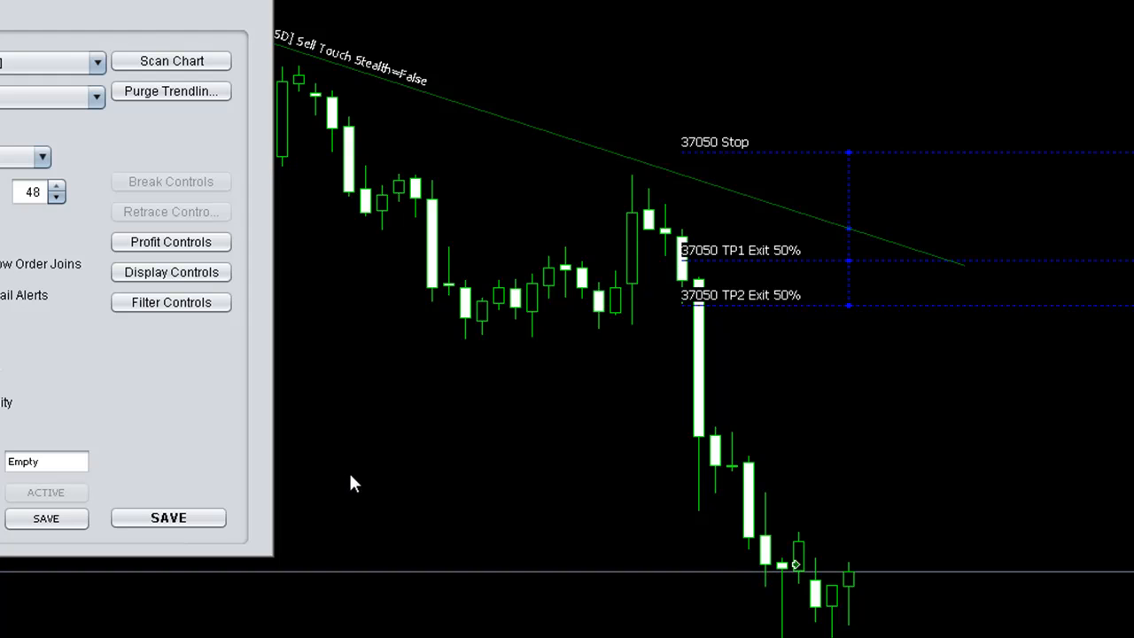